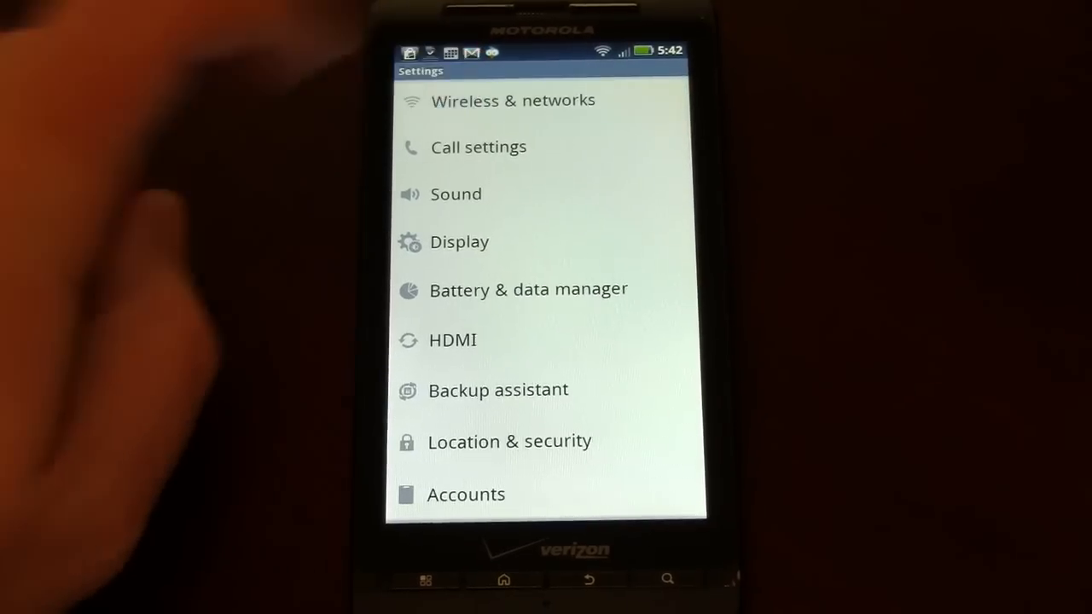
Enter the Wireless & network settings to reach the Bluetooth toggle.
click(512, 101)
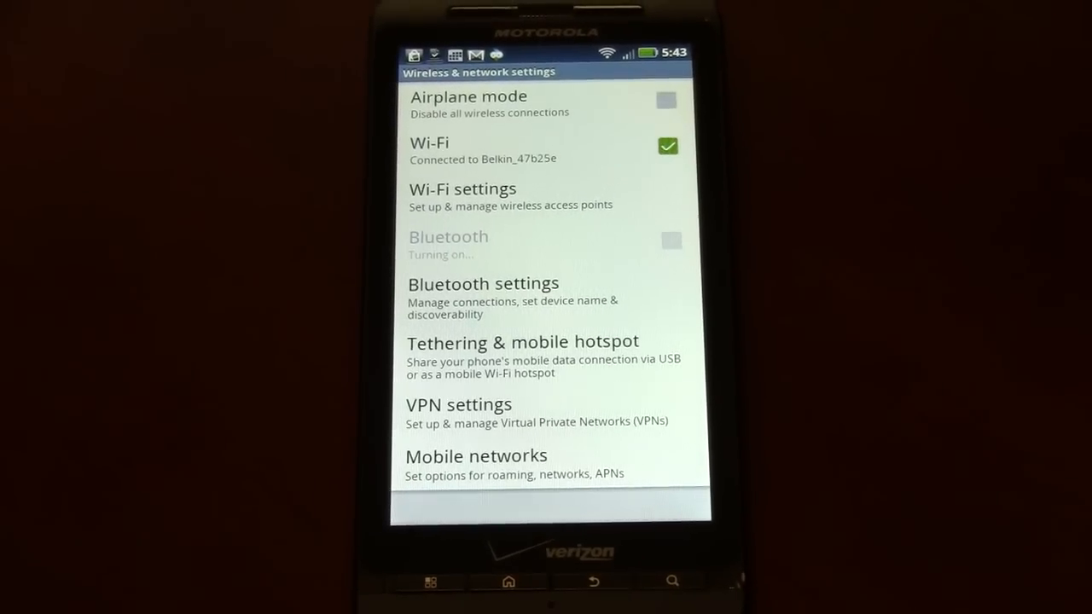
Turn on the Bluetooth checkbox and wait for it to become checked.
click(671, 239)
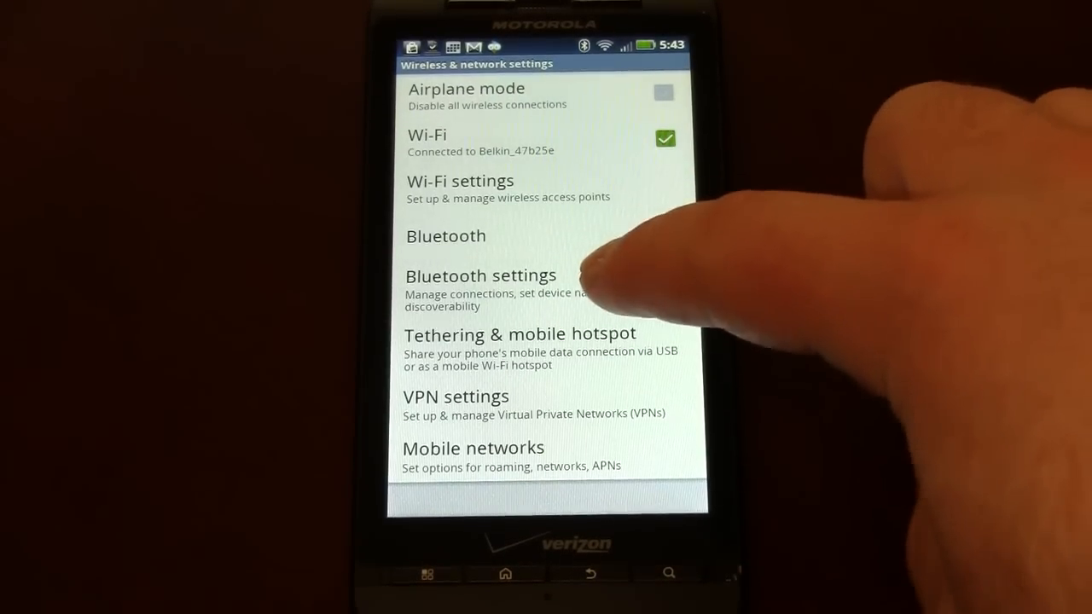
Enter Bluetooth settings and scan until the HM3500 headset is listed.
click(481, 274)
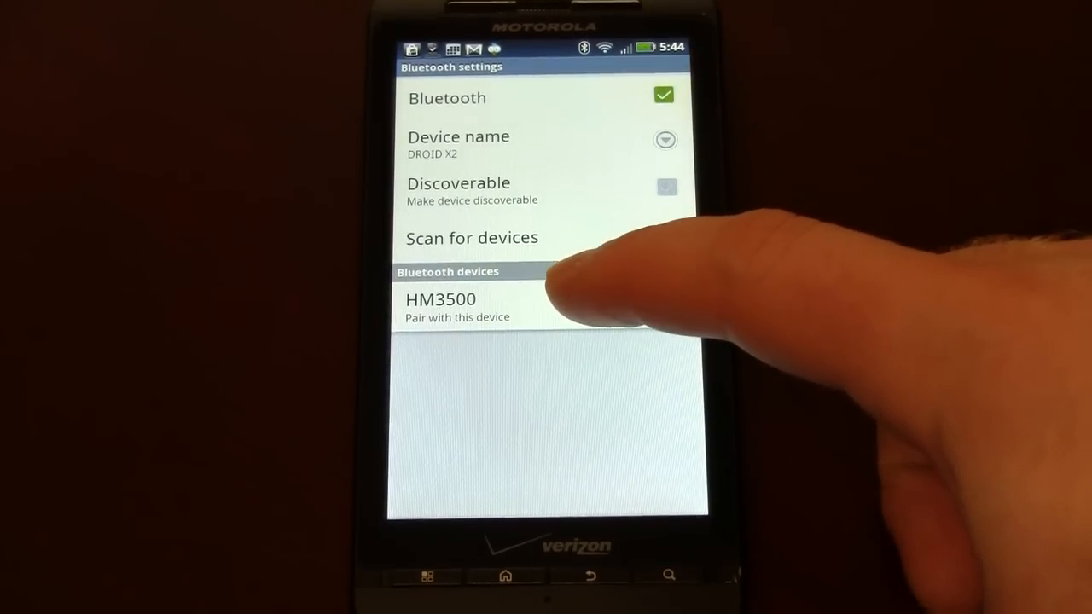
Pair with HM3500 until connected to phone and media audio, then return home.
click(457, 307)
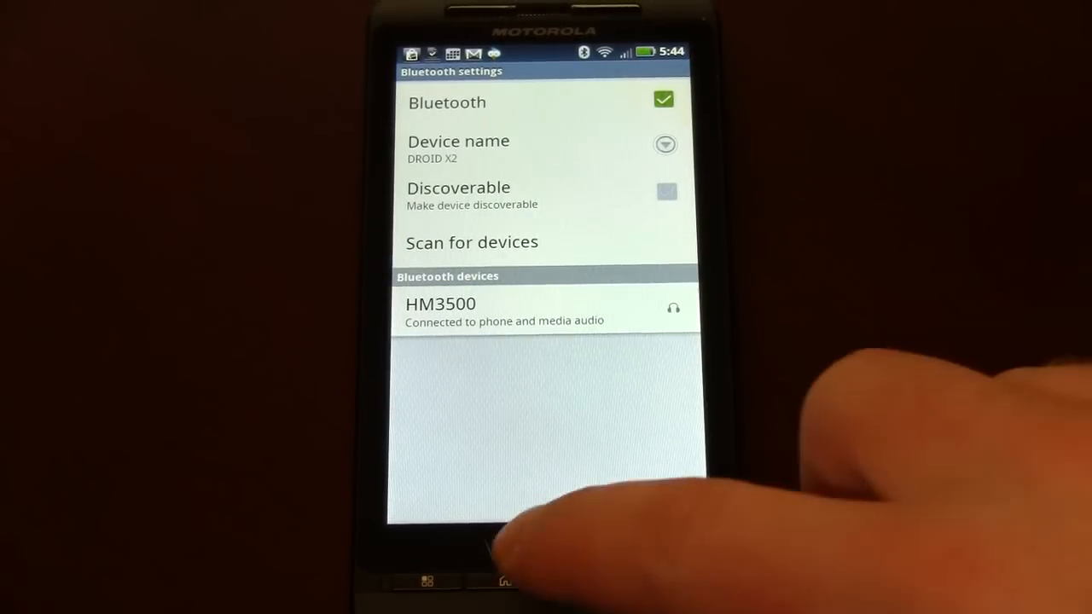
click(503, 580)
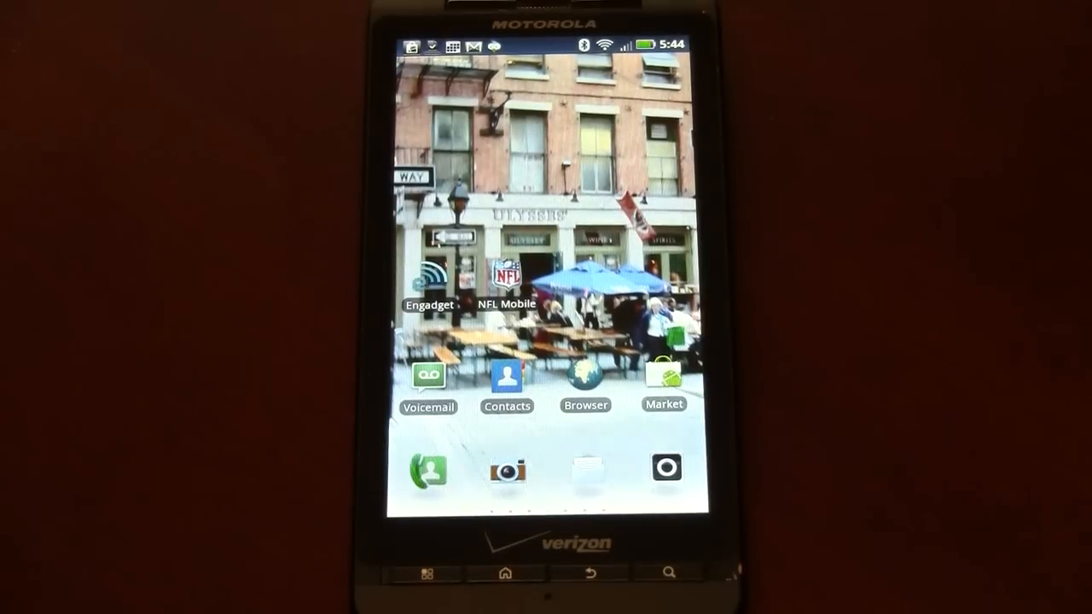